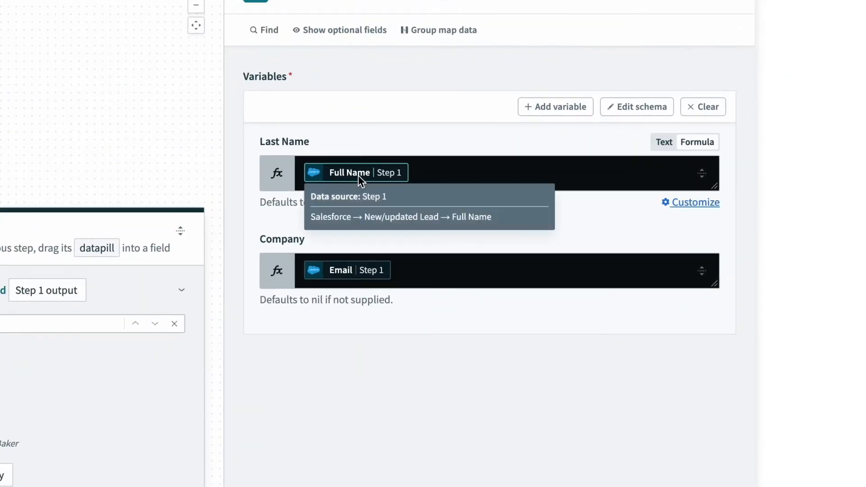
{"action": "mouse_move", "coordinate": [256, 143]}
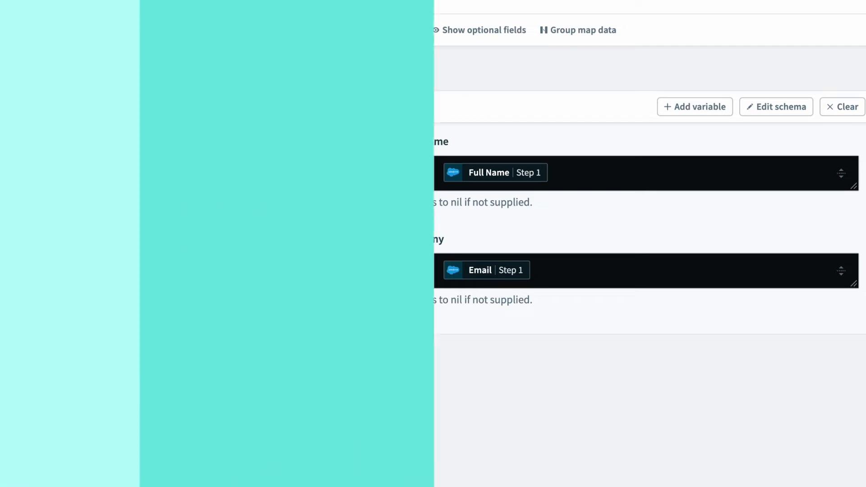
Build the Last Name formula as Full Name.split(" ").last
{"action": "type", "text": "."}
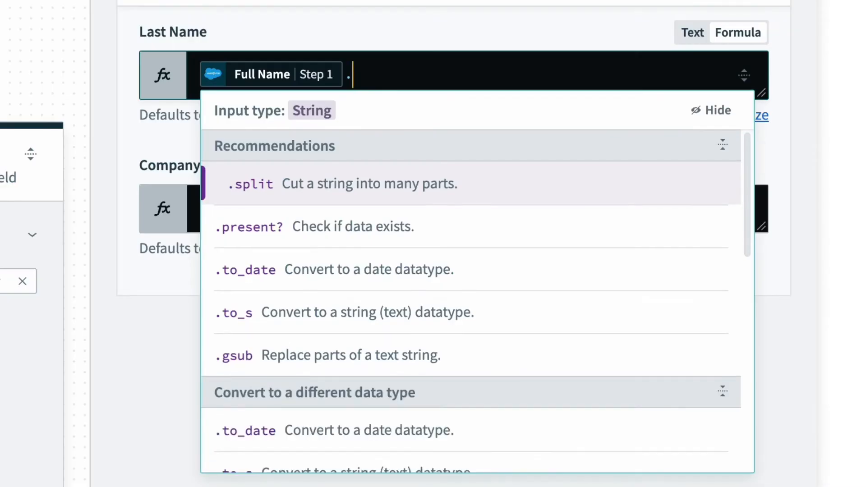
{"action": "left_click", "coordinate": [250, 183]}
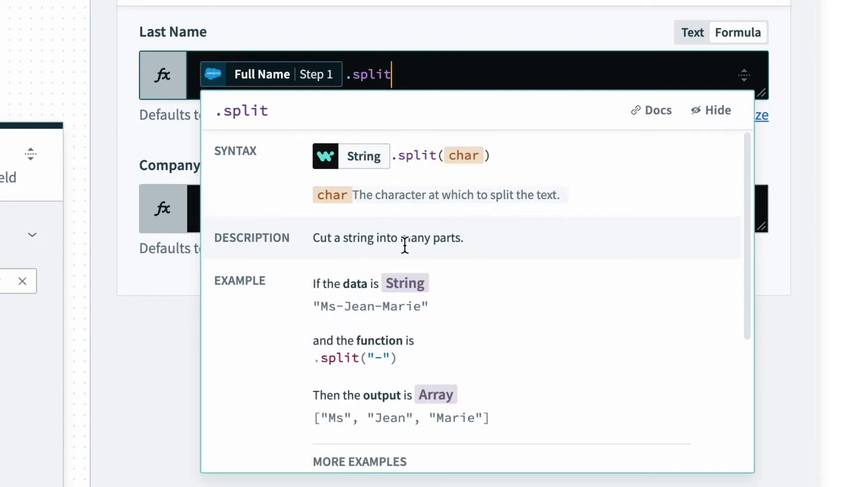
{"action": "type", "text": "()"}
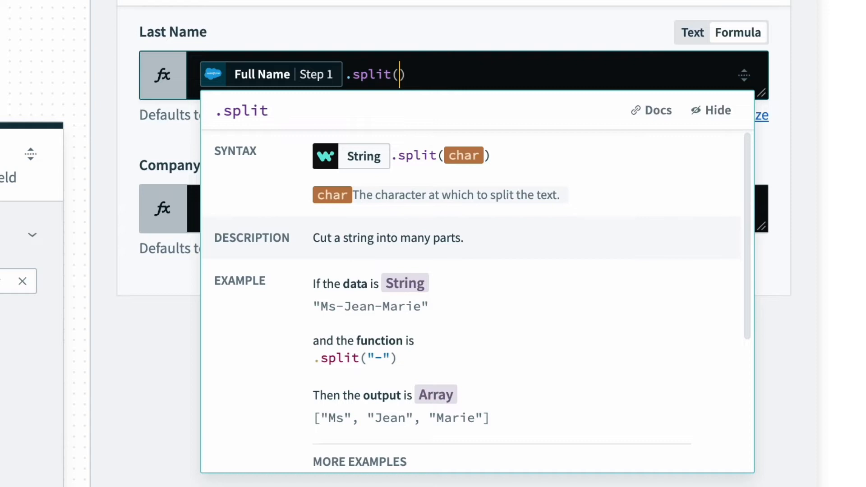
{"action": "type", "text": "\"\""}
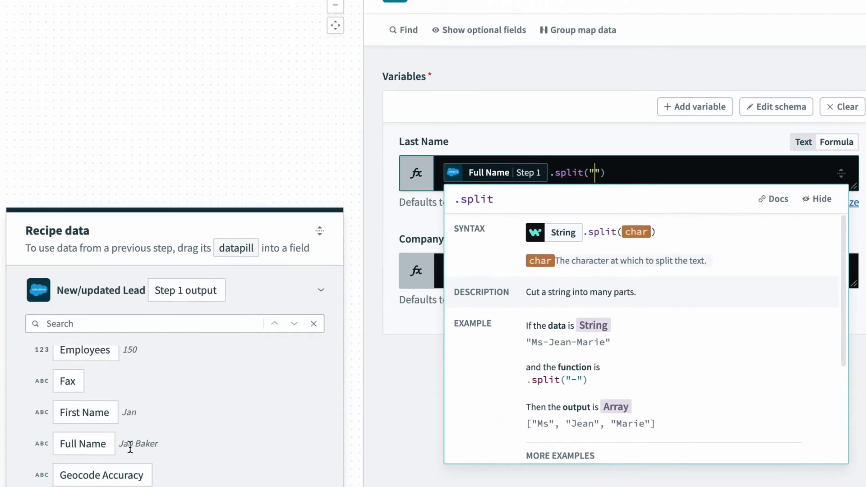
{"action": "mouse_move", "coordinate": [185, 442]}
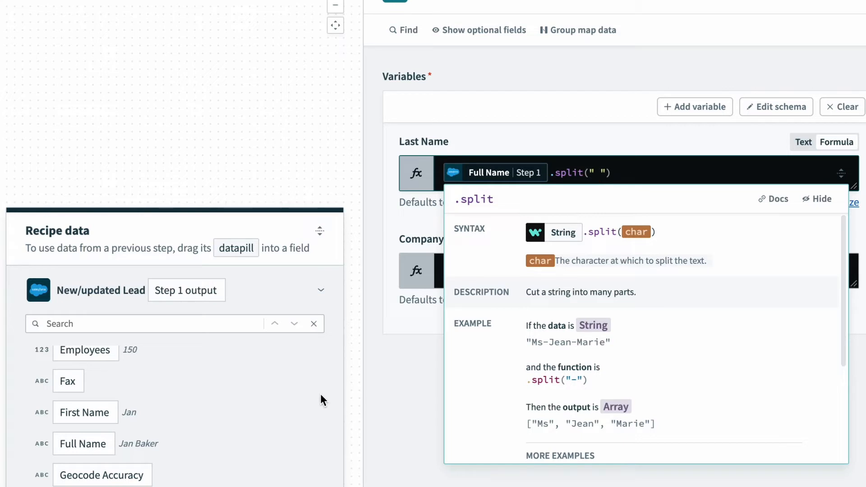
{"action": "left_click", "coordinate": [621, 173]}
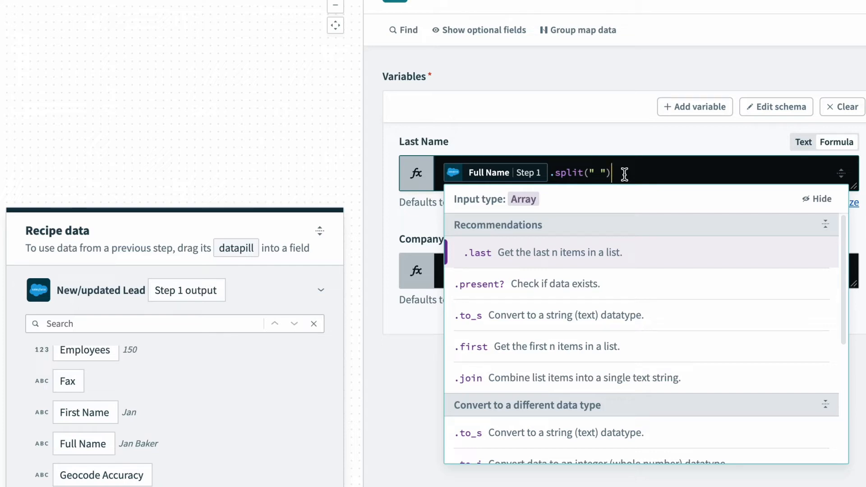
{"action": "left_click", "coordinate": [478, 253]}
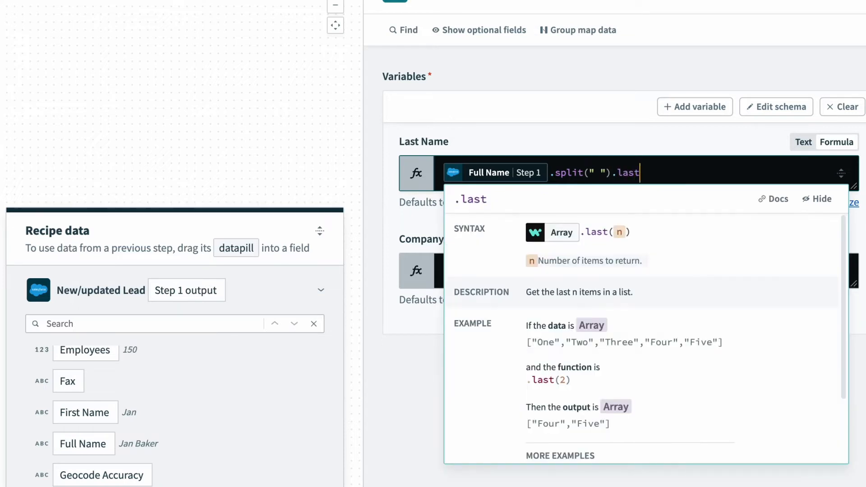
{"action": "mouse_move", "coordinate": [601, 290]}
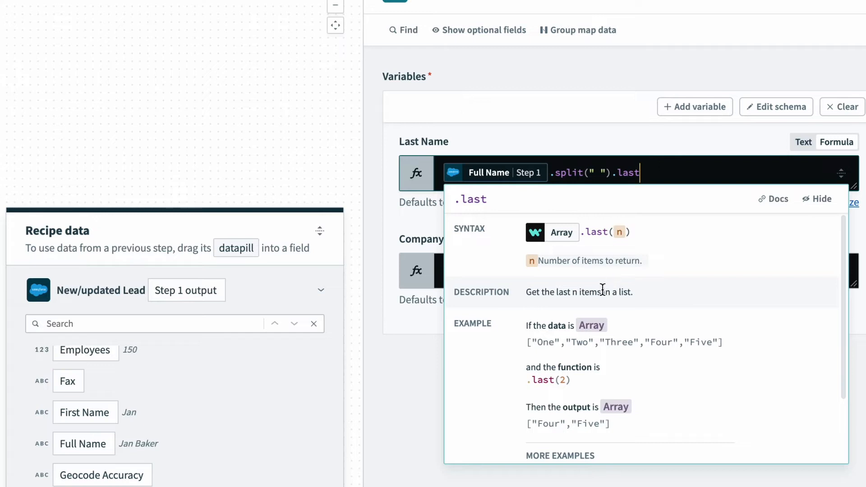
{"action": "mouse_move", "coordinate": [615, 311]}
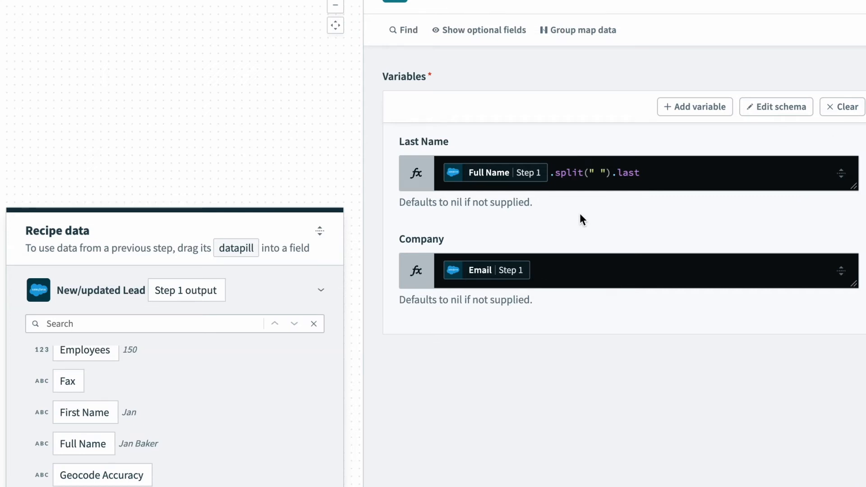
Begin editing the Company field as a formula on its Email datapill
{"action": "left_click", "coordinate": [607, 271]}
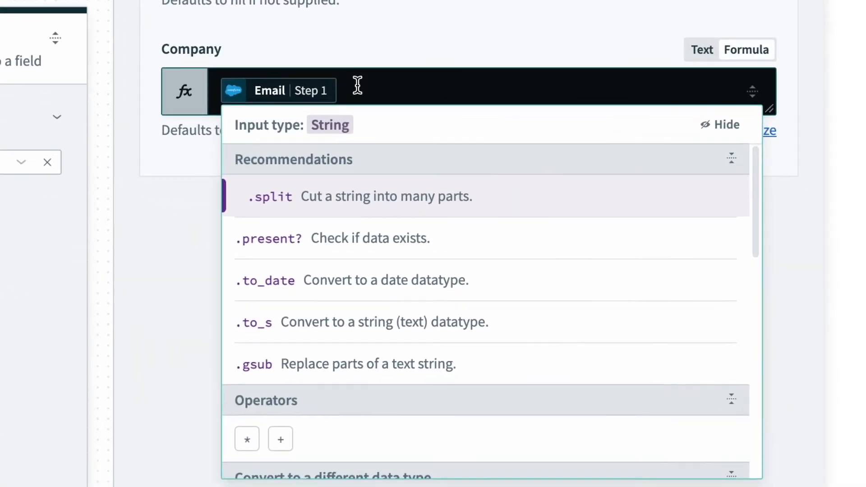
Start the Company formula as Email.split("@").last to isolate the domain
{"action": "left_click", "coordinate": [270, 196]}
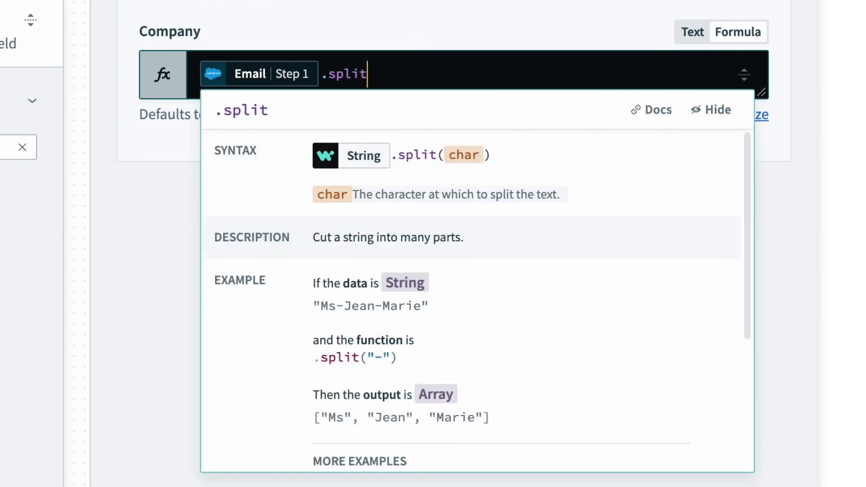
{"action": "type", "text": "(\"\")"}
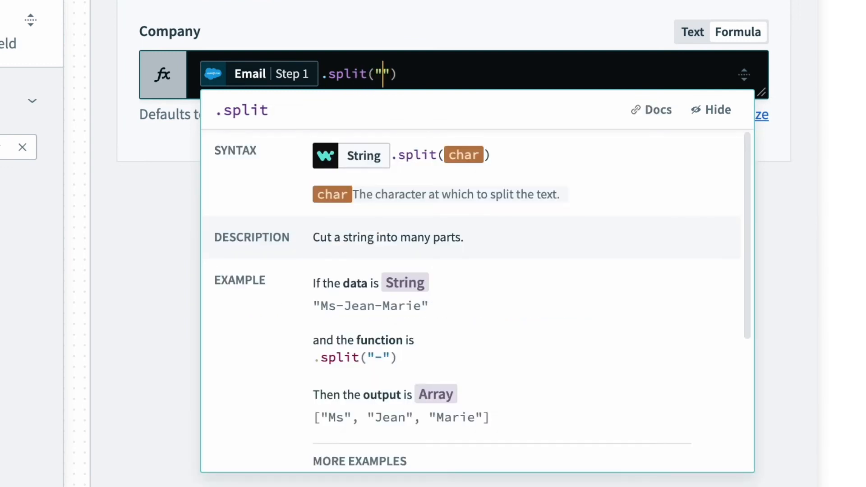
{"action": "type", "text": "@"}
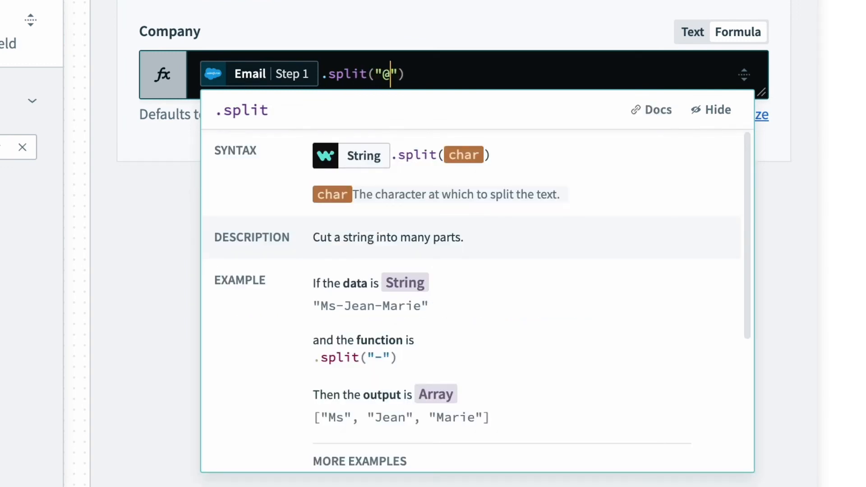
{"action": "type", "text": "."}
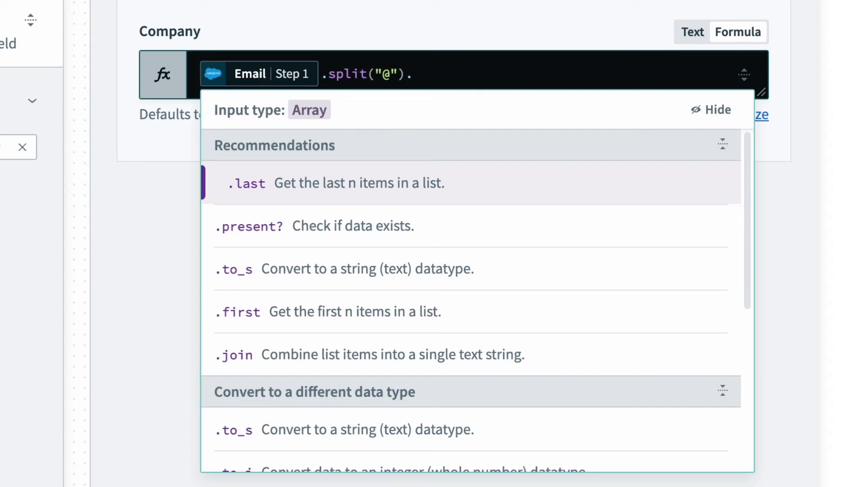
{"action": "left_click", "coordinate": [246, 183]}
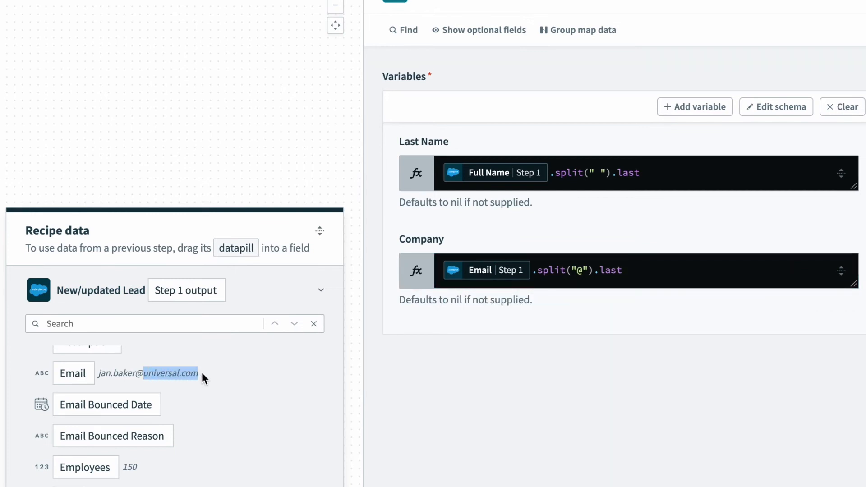
Extend the Company formula with .split(".").first to keep the domain's first part
{"action": "left_click", "coordinate": [608, 270]}
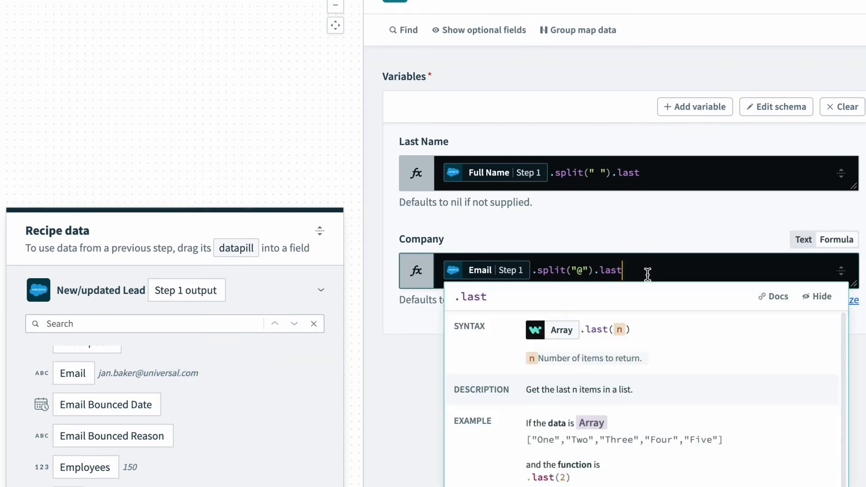
{"action": "type", "text": "split"}
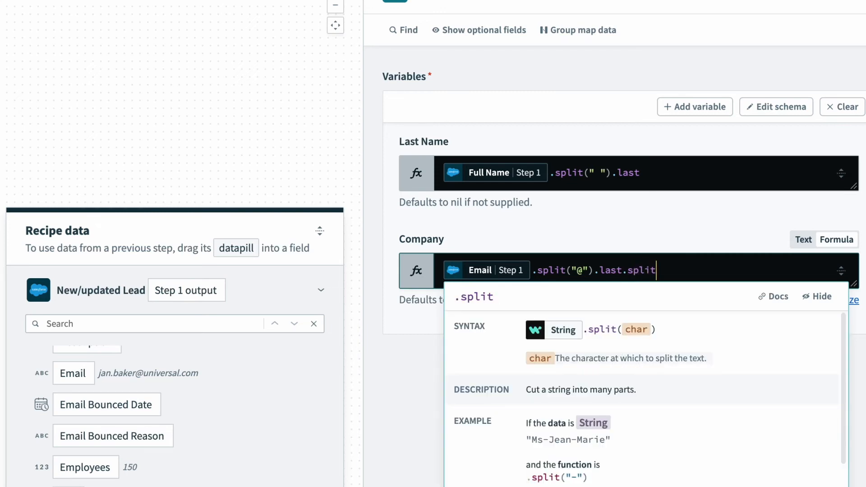
{"action": "type", "text": "(\".\""}
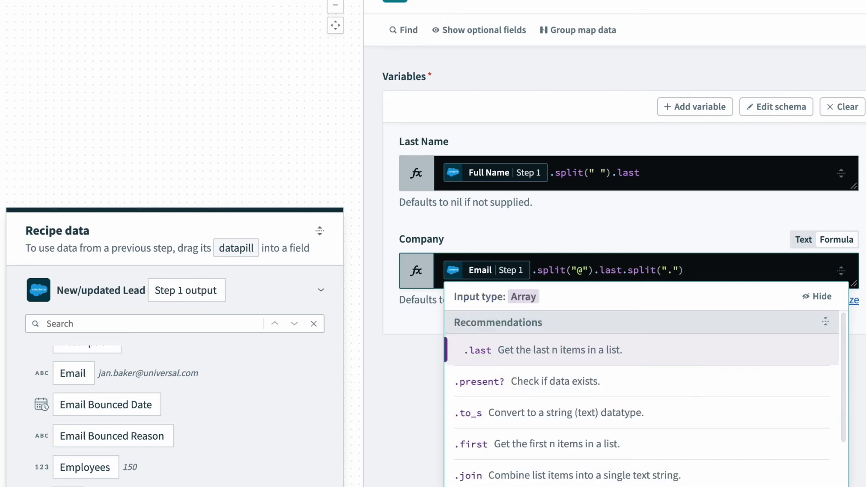
{"action": "type", "text": "."}
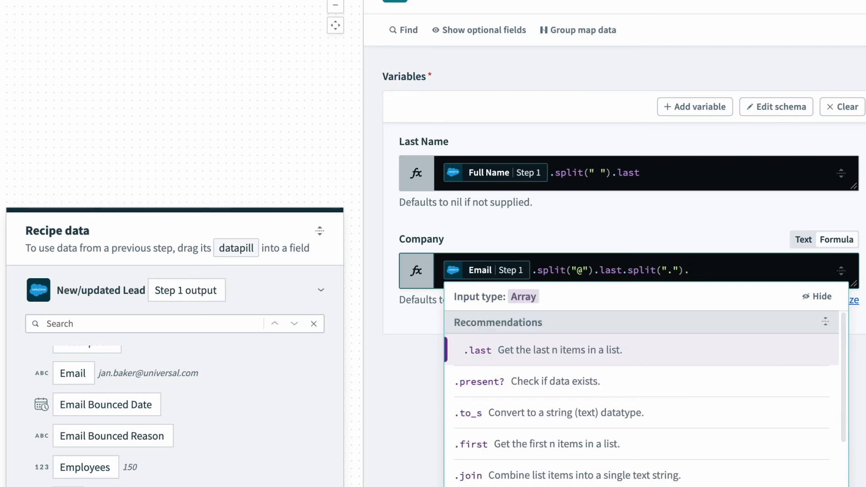
{"action": "left_click", "coordinate": [472, 444]}
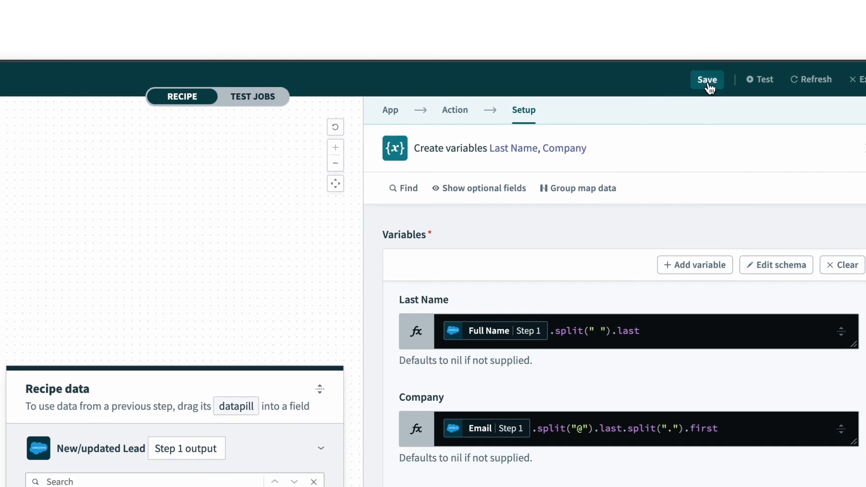
Save and test the recipe, showing output last_name Baker and Company universal
{"action": "left_click", "coordinate": [707, 79]}
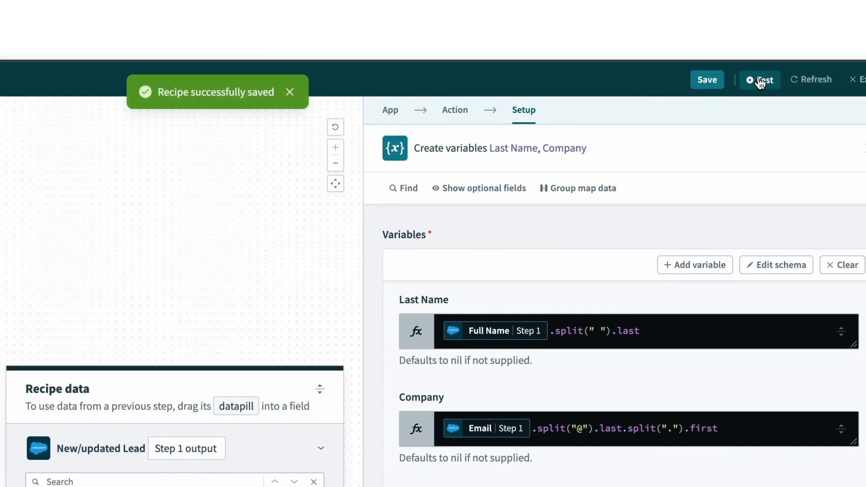
{"action": "left_click", "coordinate": [760, 79]}
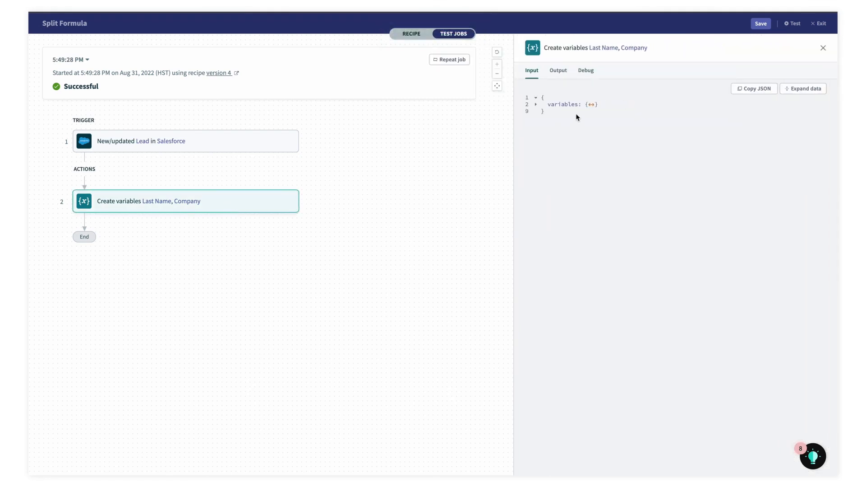
{"action": "left_click", "coordinate": [558, 71]}
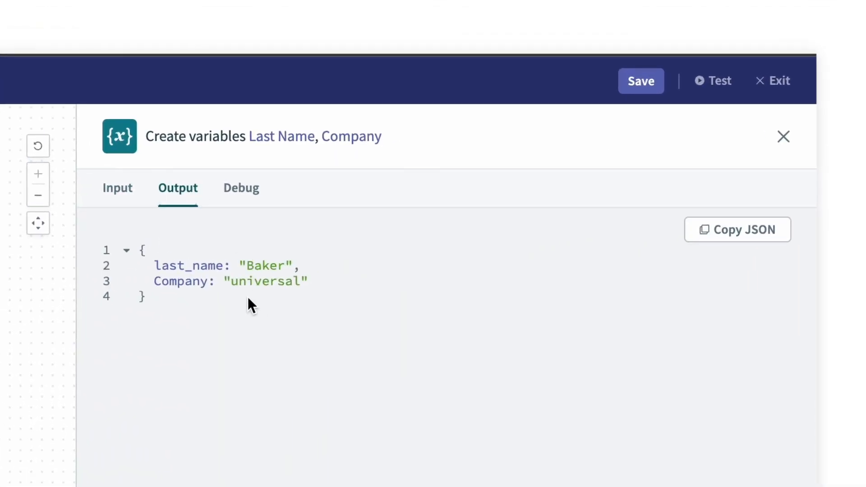